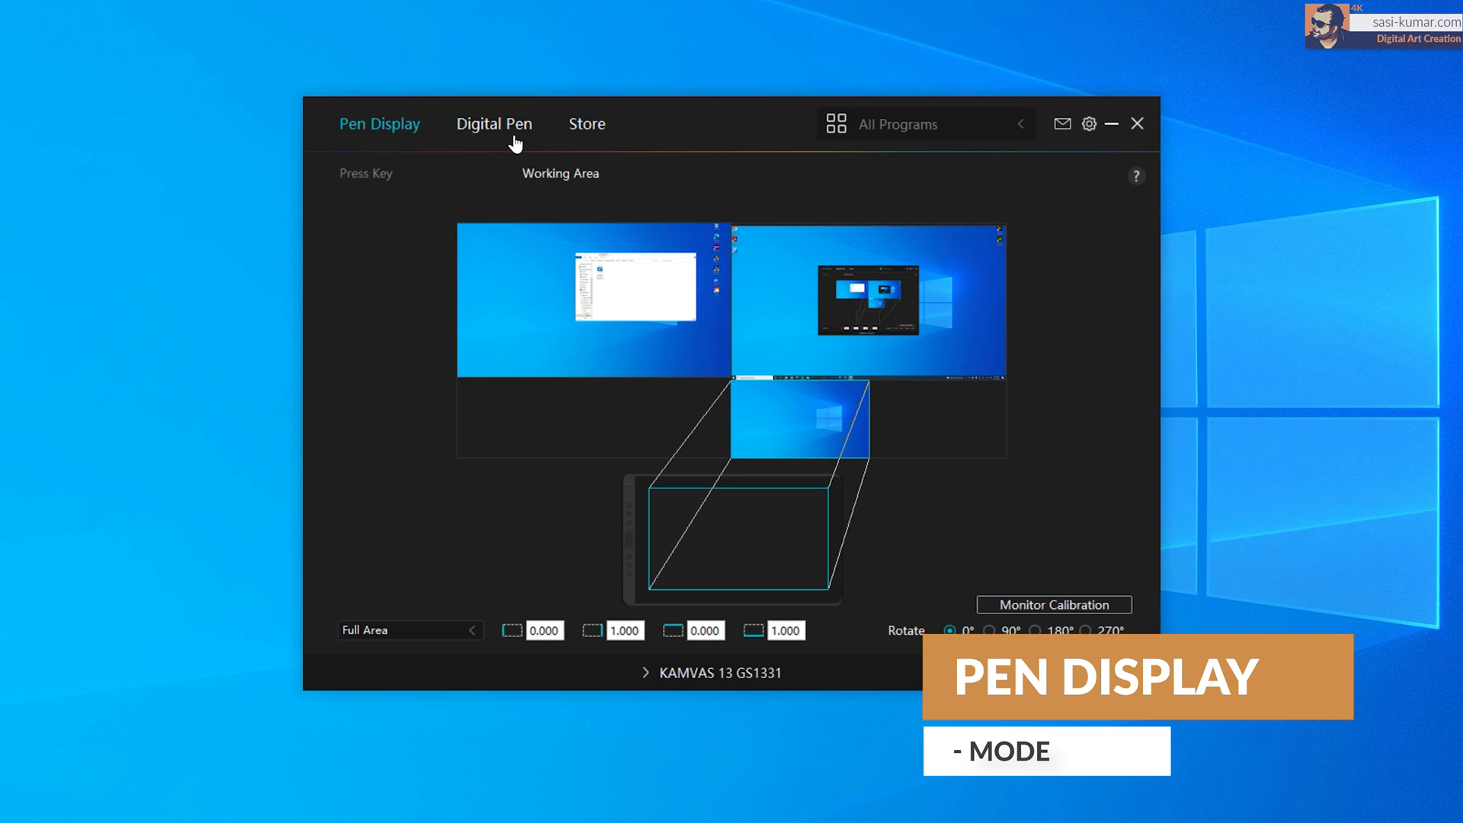
View the Digital Pen press-key and pressure settings in the Huion driver, then return to Photoshop.
click(494, 123)
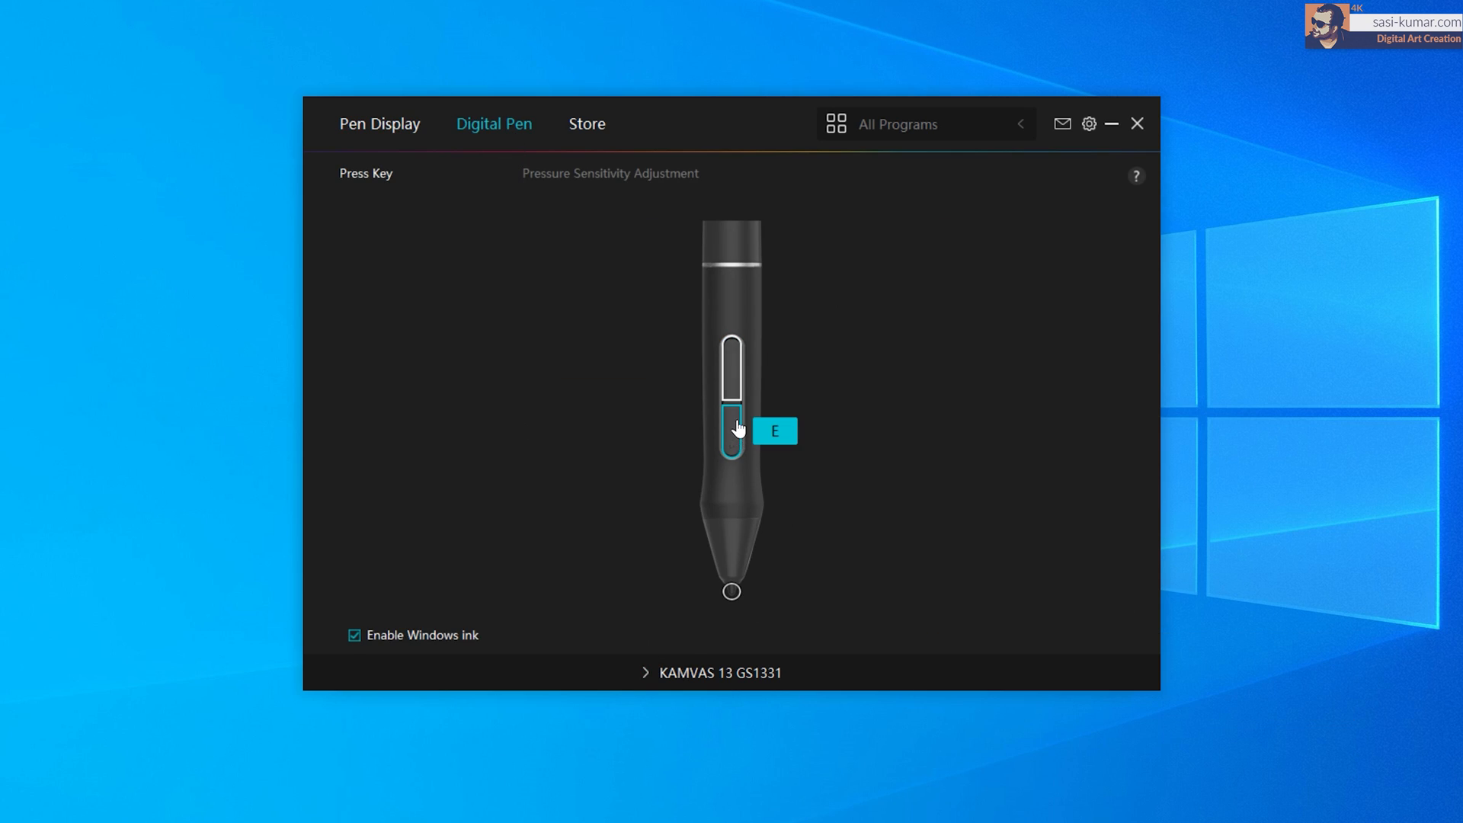
mouse_move(468, 398)
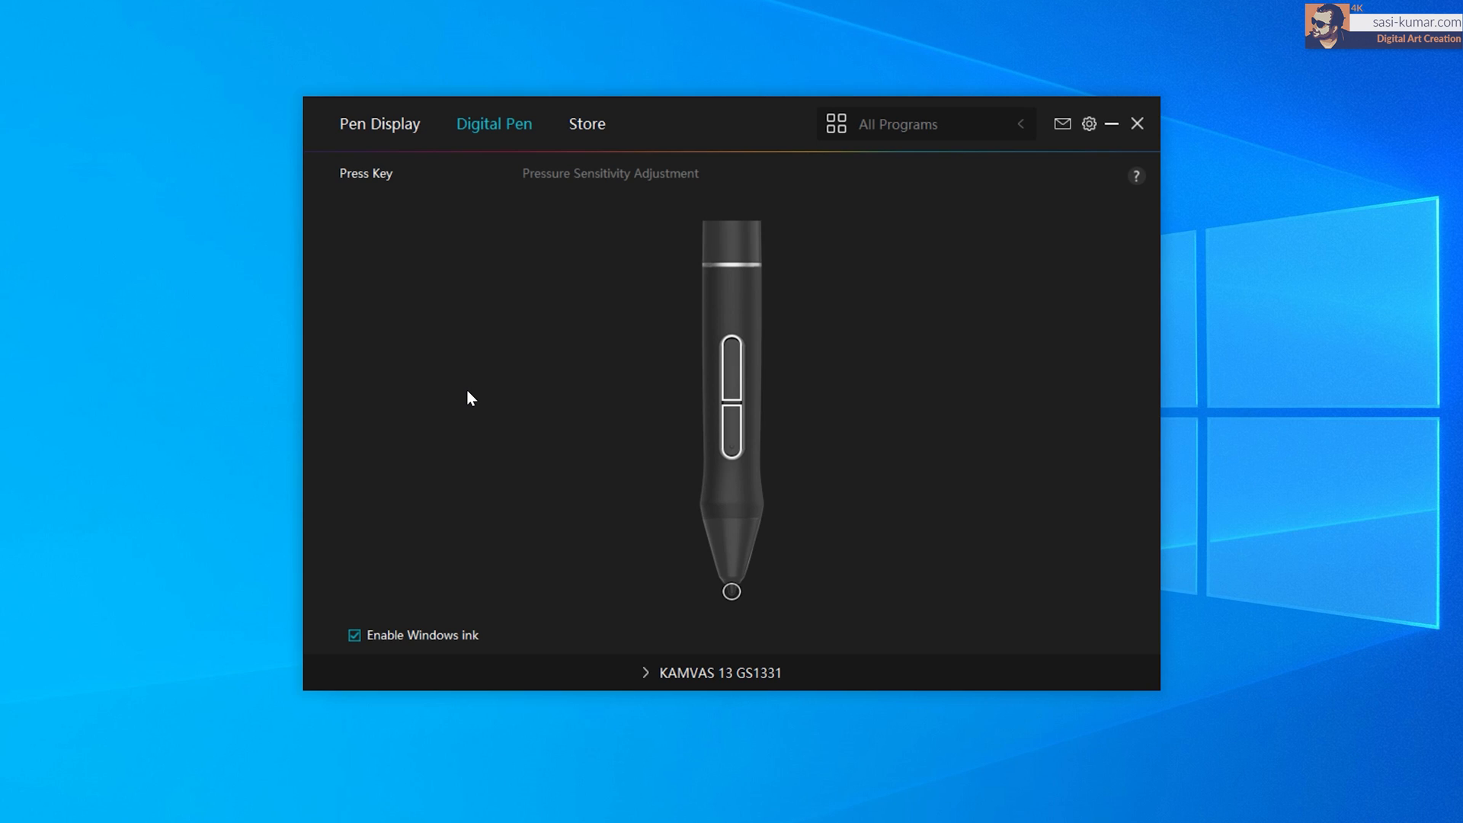
mouse_move(1008, 296)
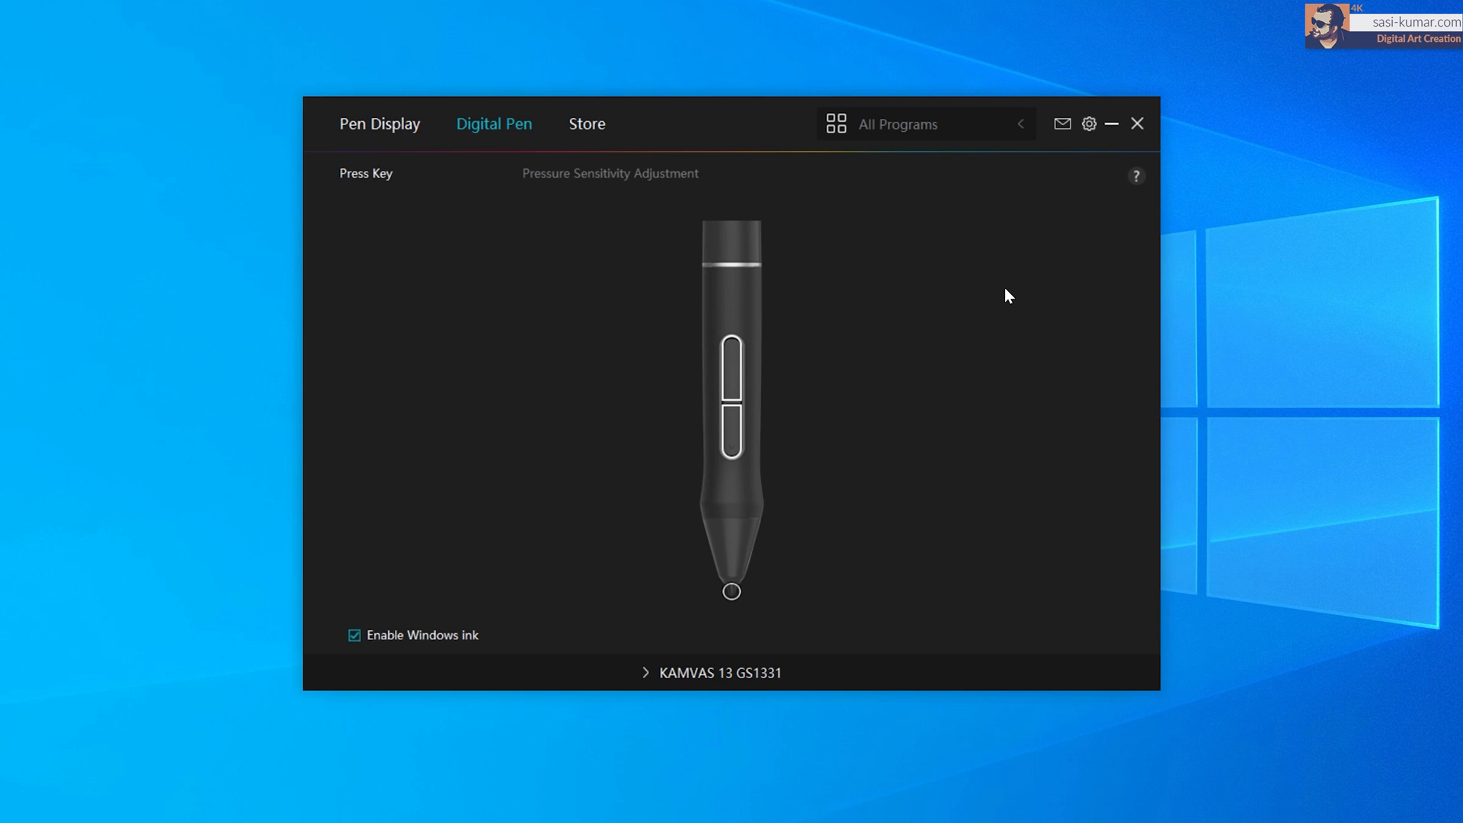
click(436, 811)
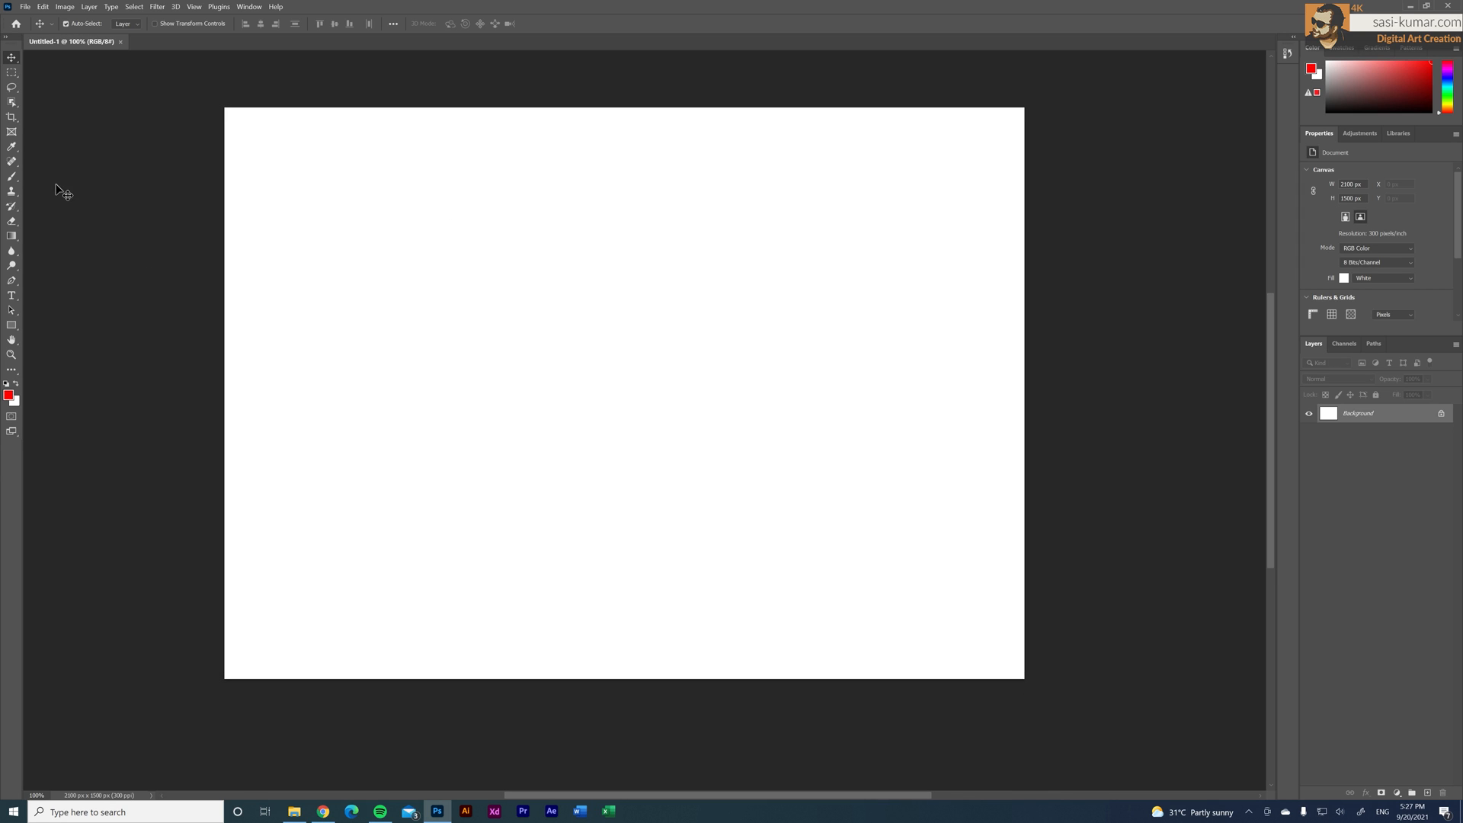
Paint red brush strokes with varying pen pressure, from thin tapered lines to broad soft marks.
click(12, 162)
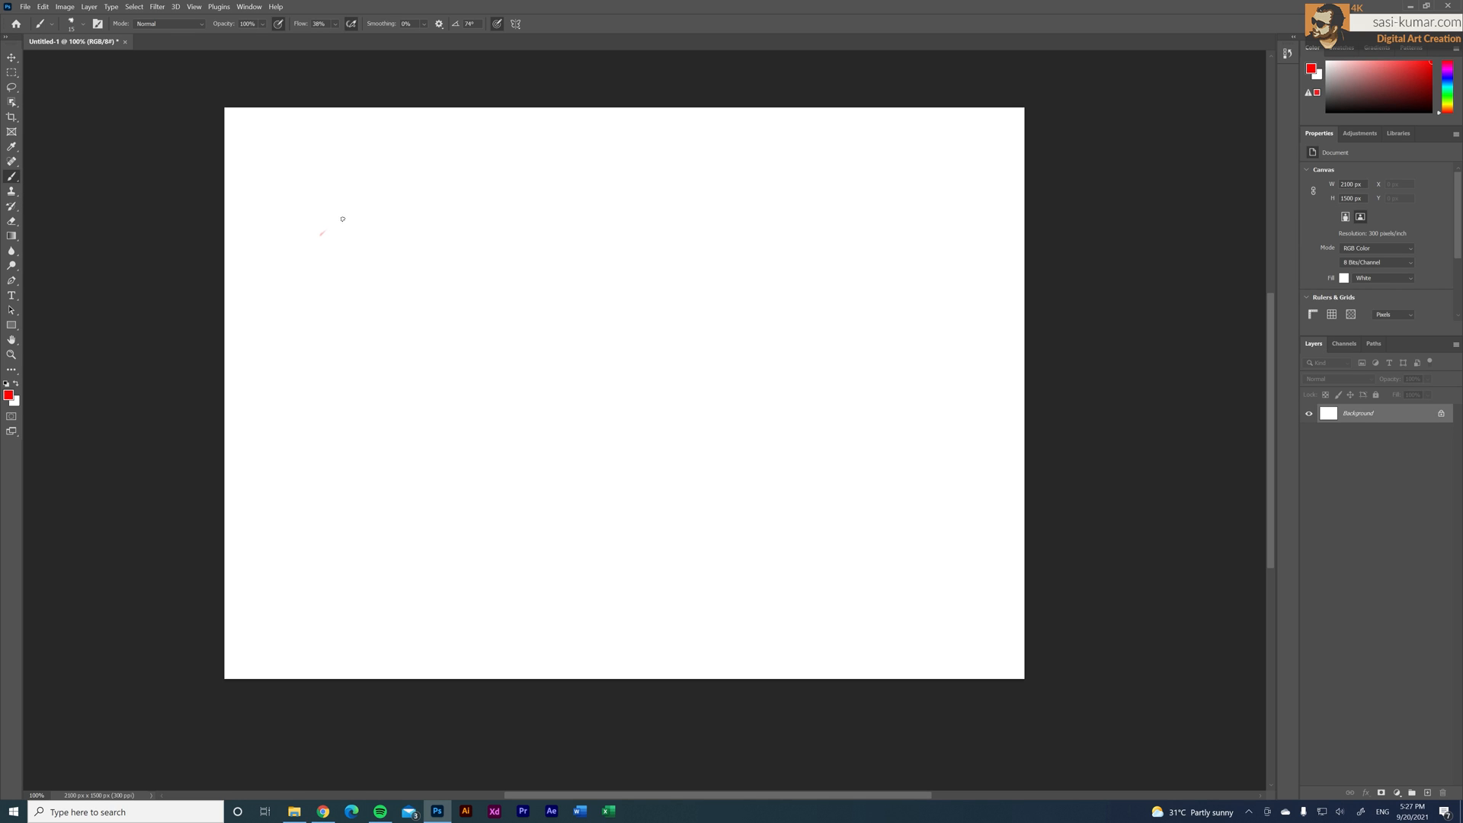
drag(322, 238, 374, 186)
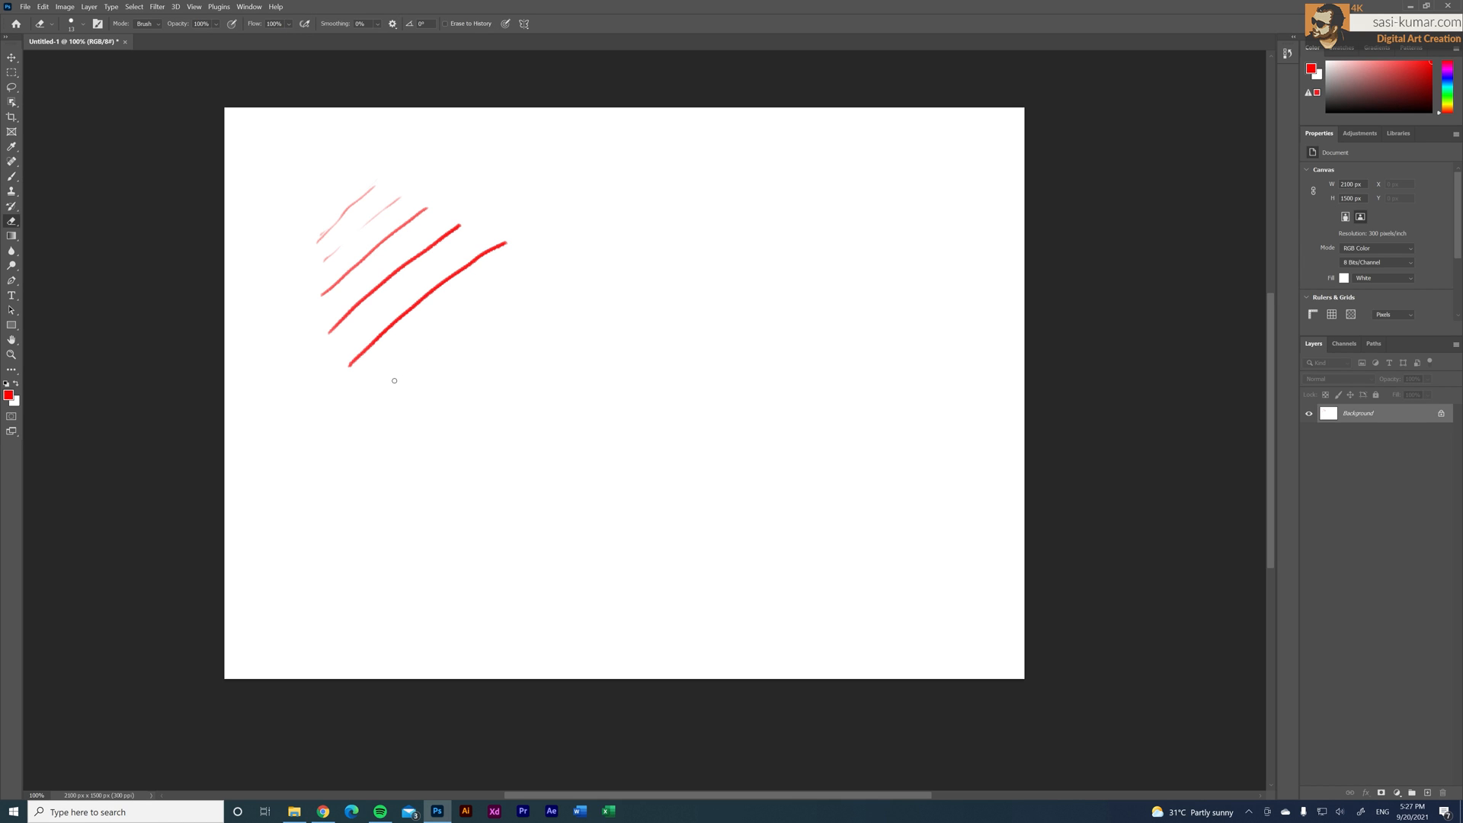
click(12, 177)
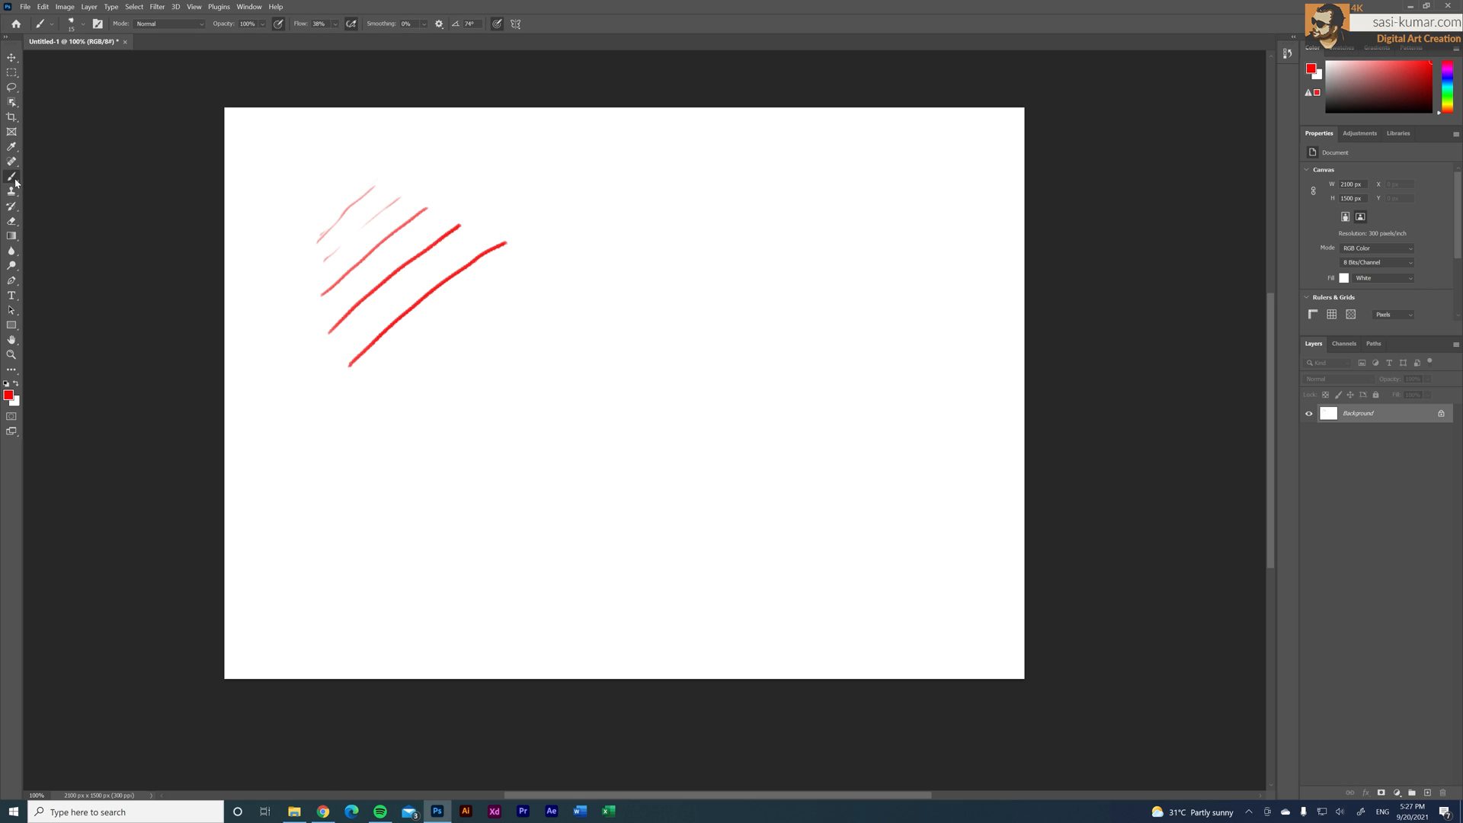
click(52, 23)
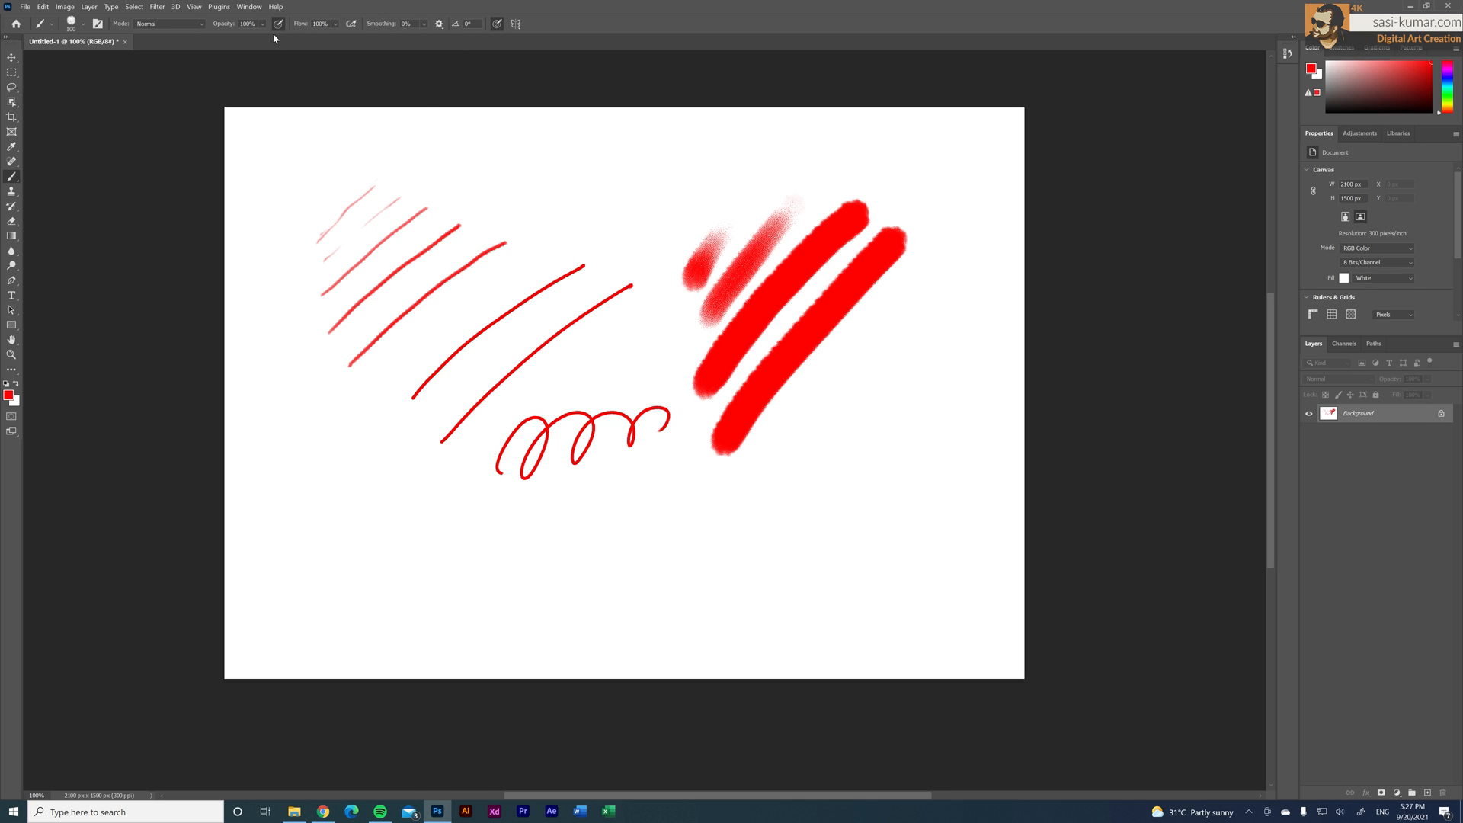
mouse_move(352, 300)
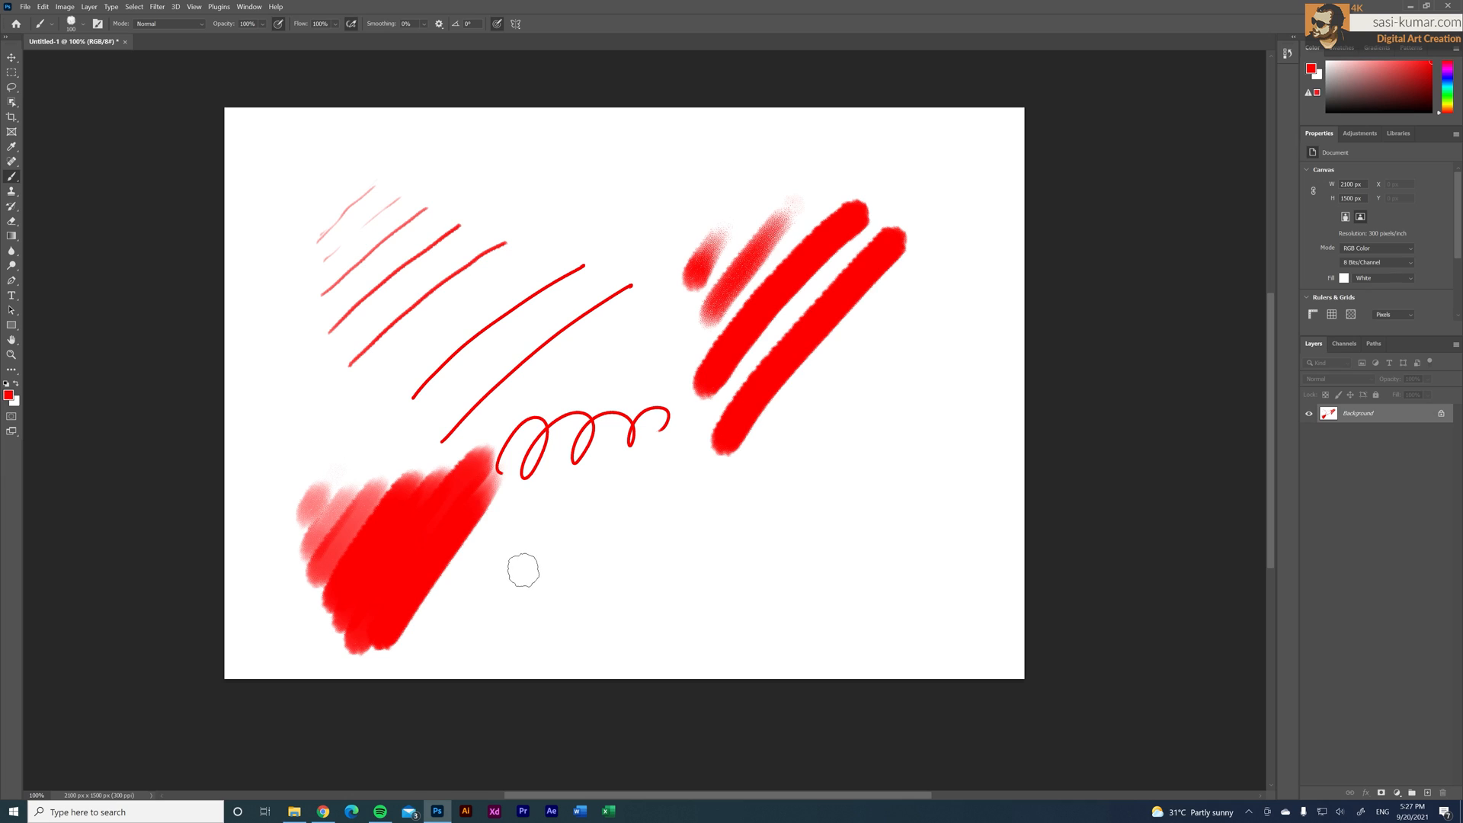
mouse_move(518, 543)
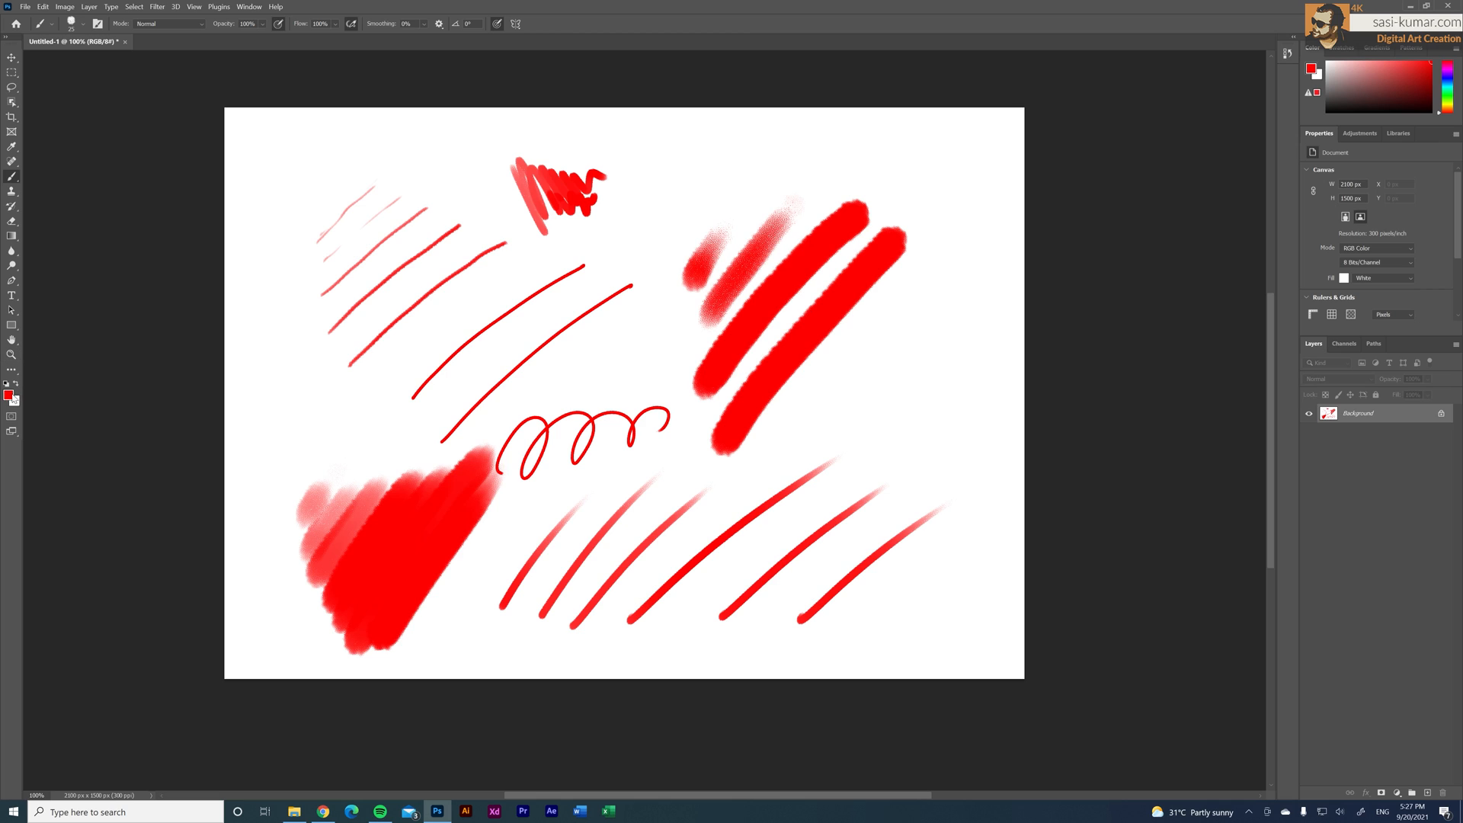
Set the foreground colour to purple and scribble tilted-pen strokes over the red marks.
click(1311, 70)
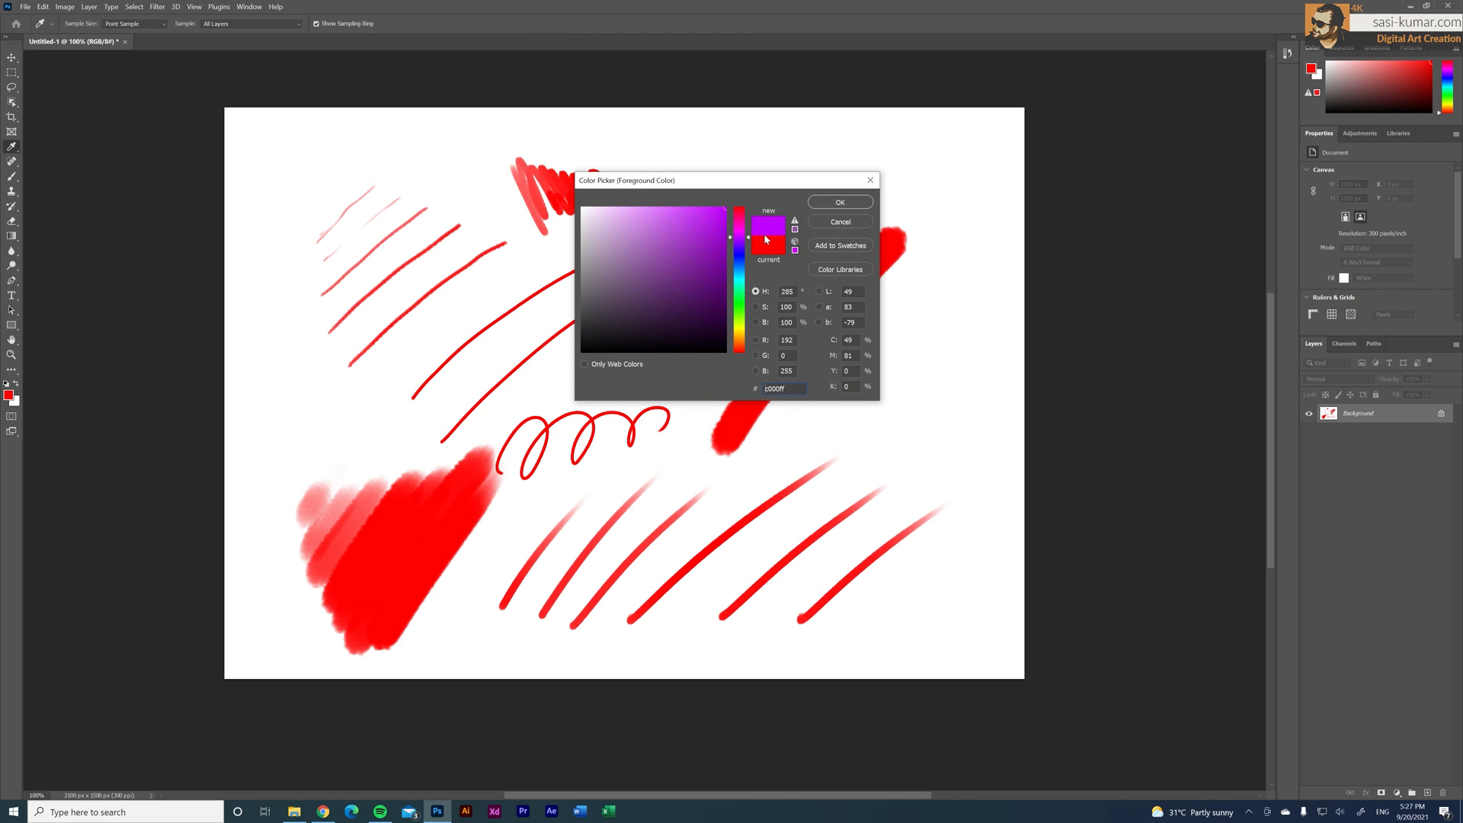
click(839, 203)
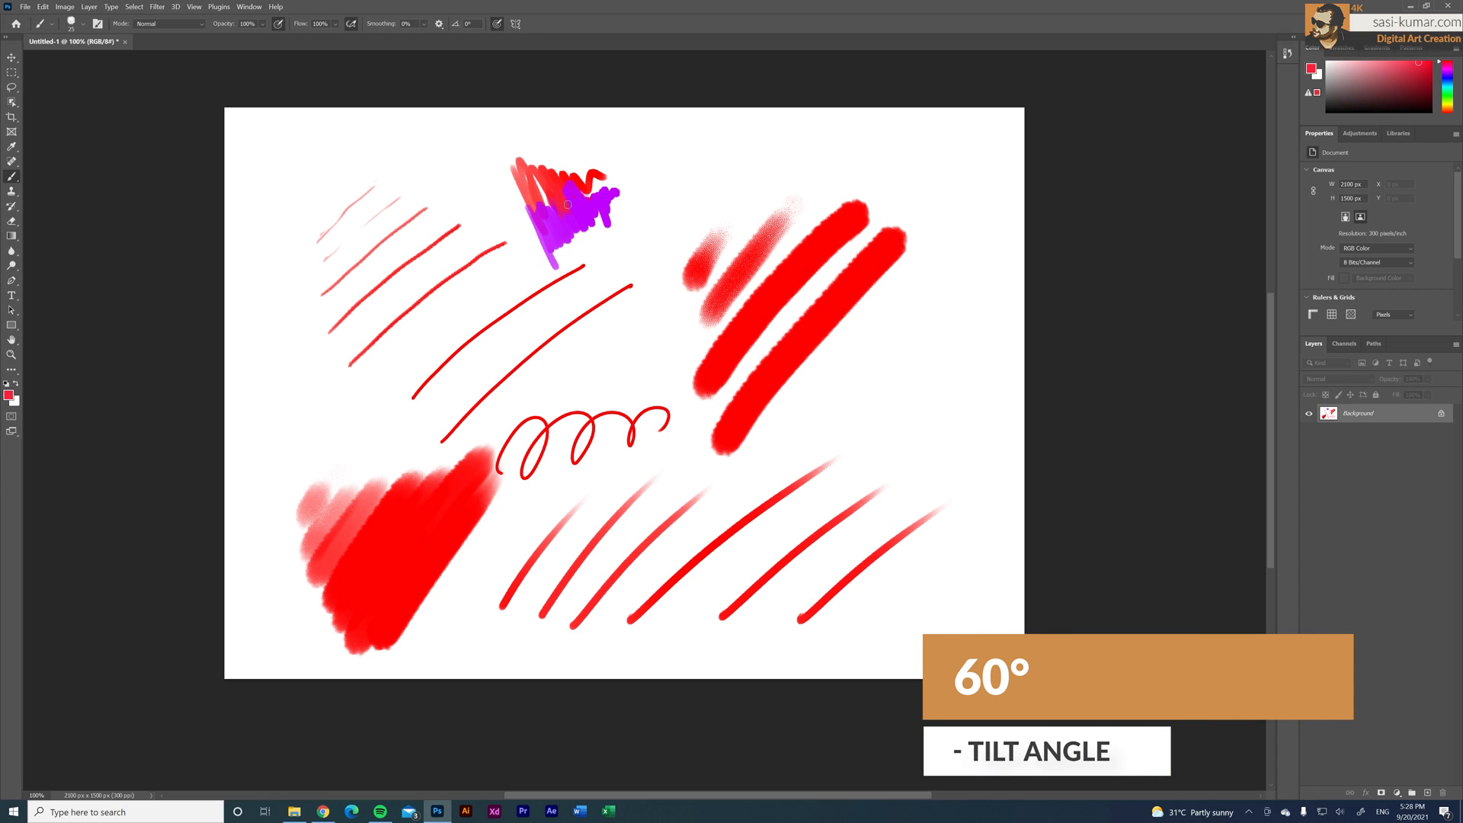
click(583, 206)
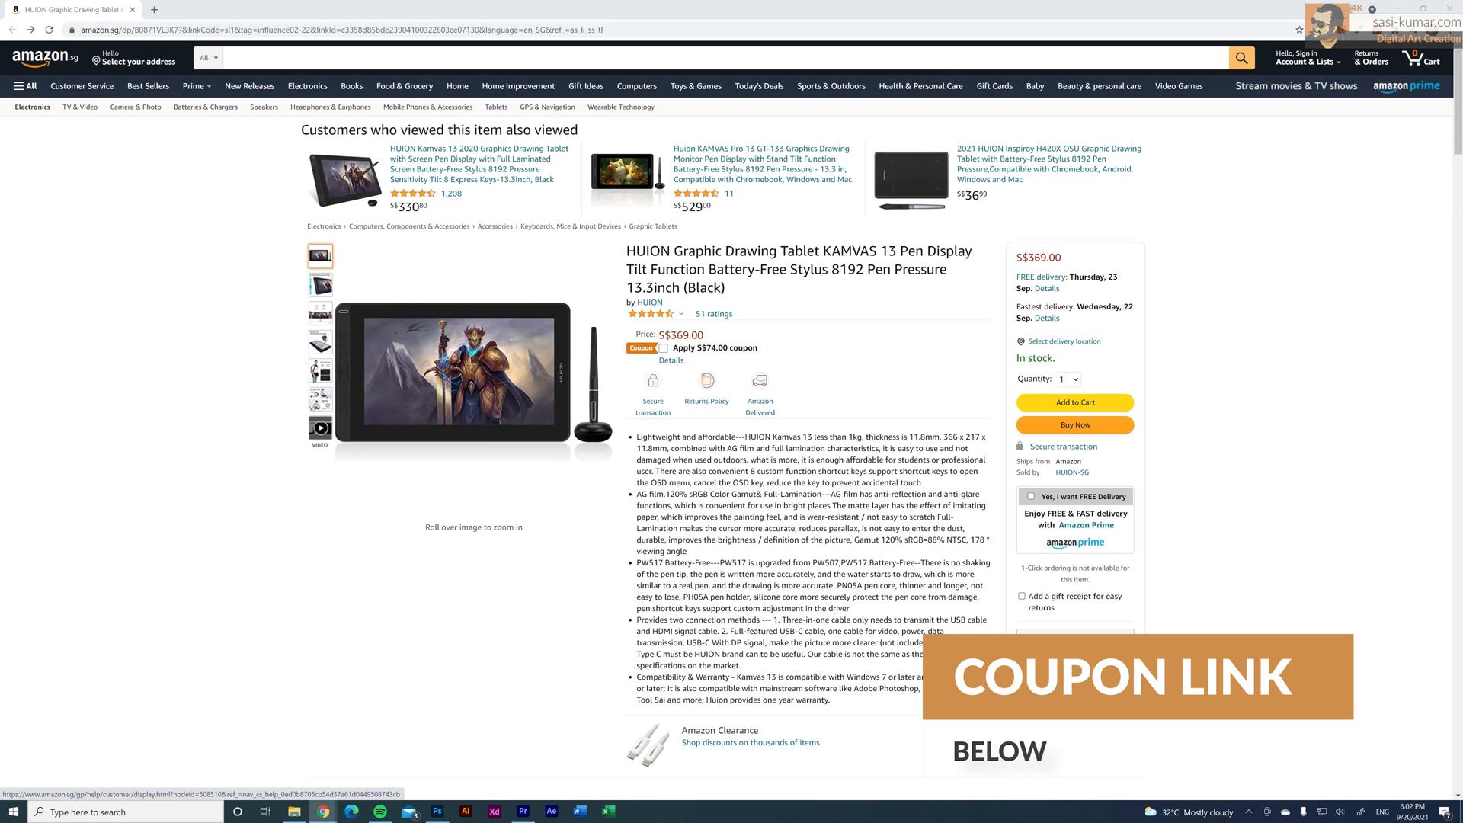
mouse_move(1291, 294)
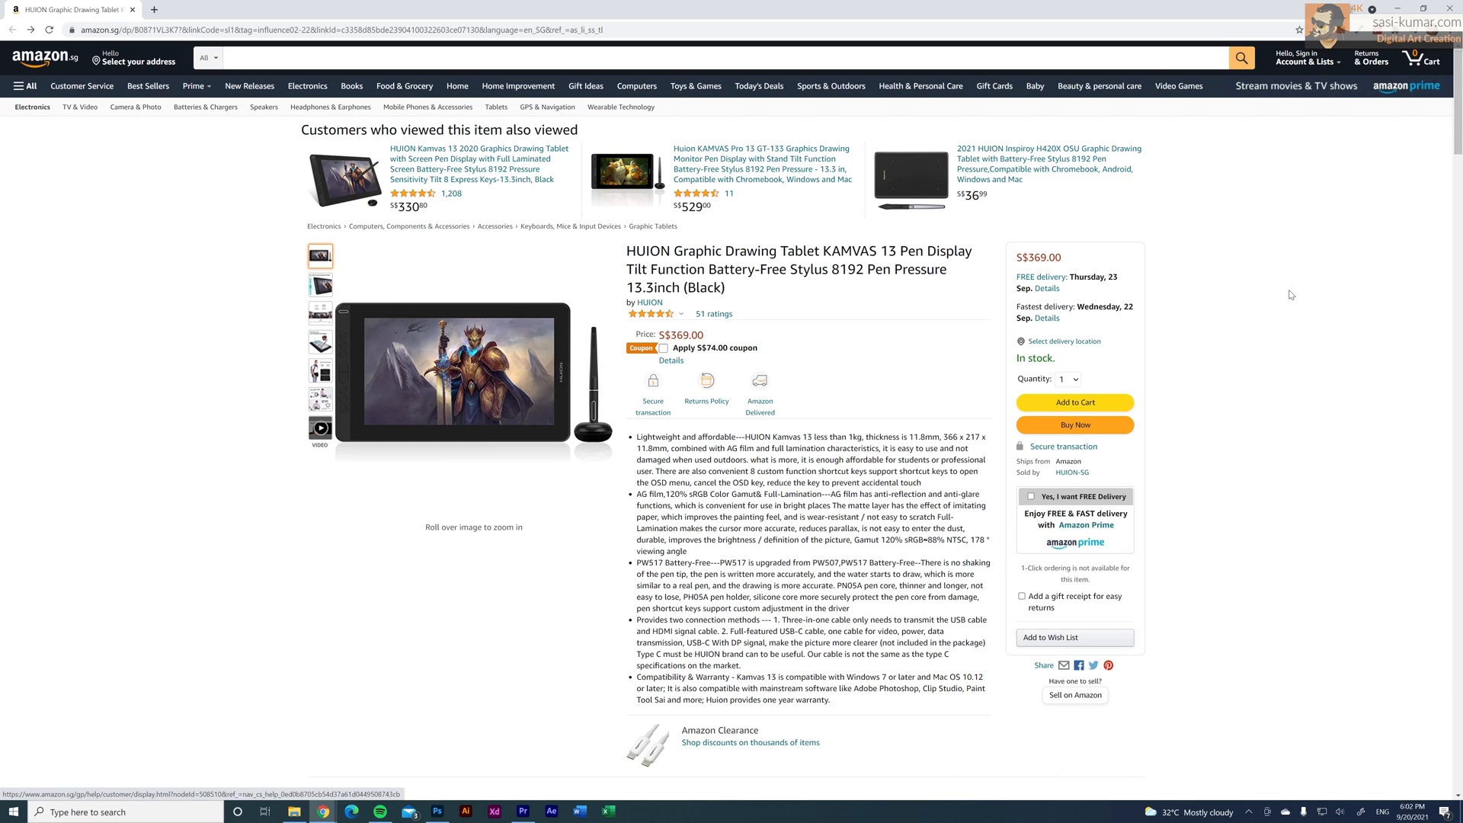
mouse_move(1202, 367)
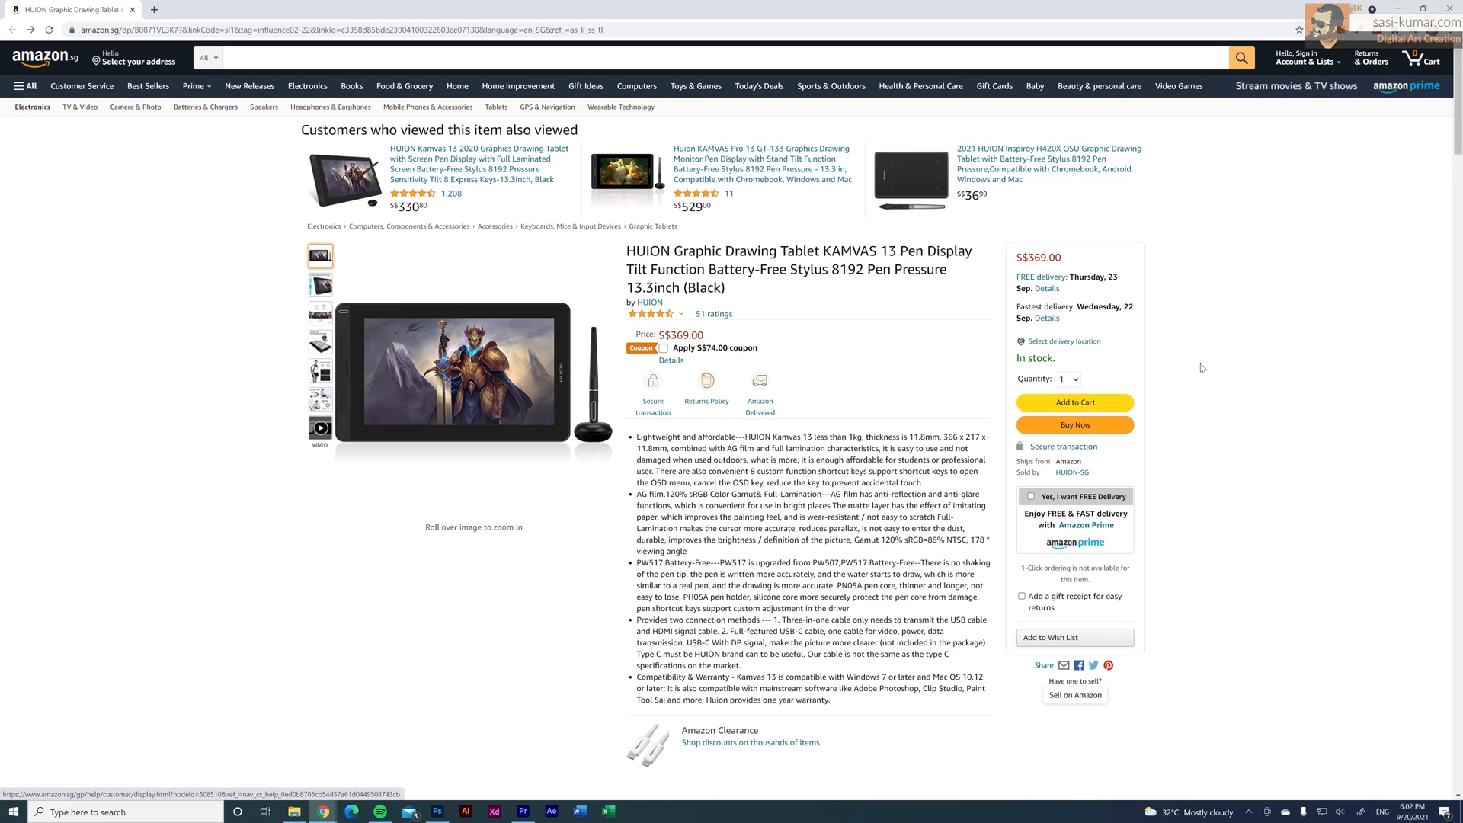
Show the Amazon Huion Kamvas 13 listing at S$369.00, then bring up a blank Word document.
click(436, 811)
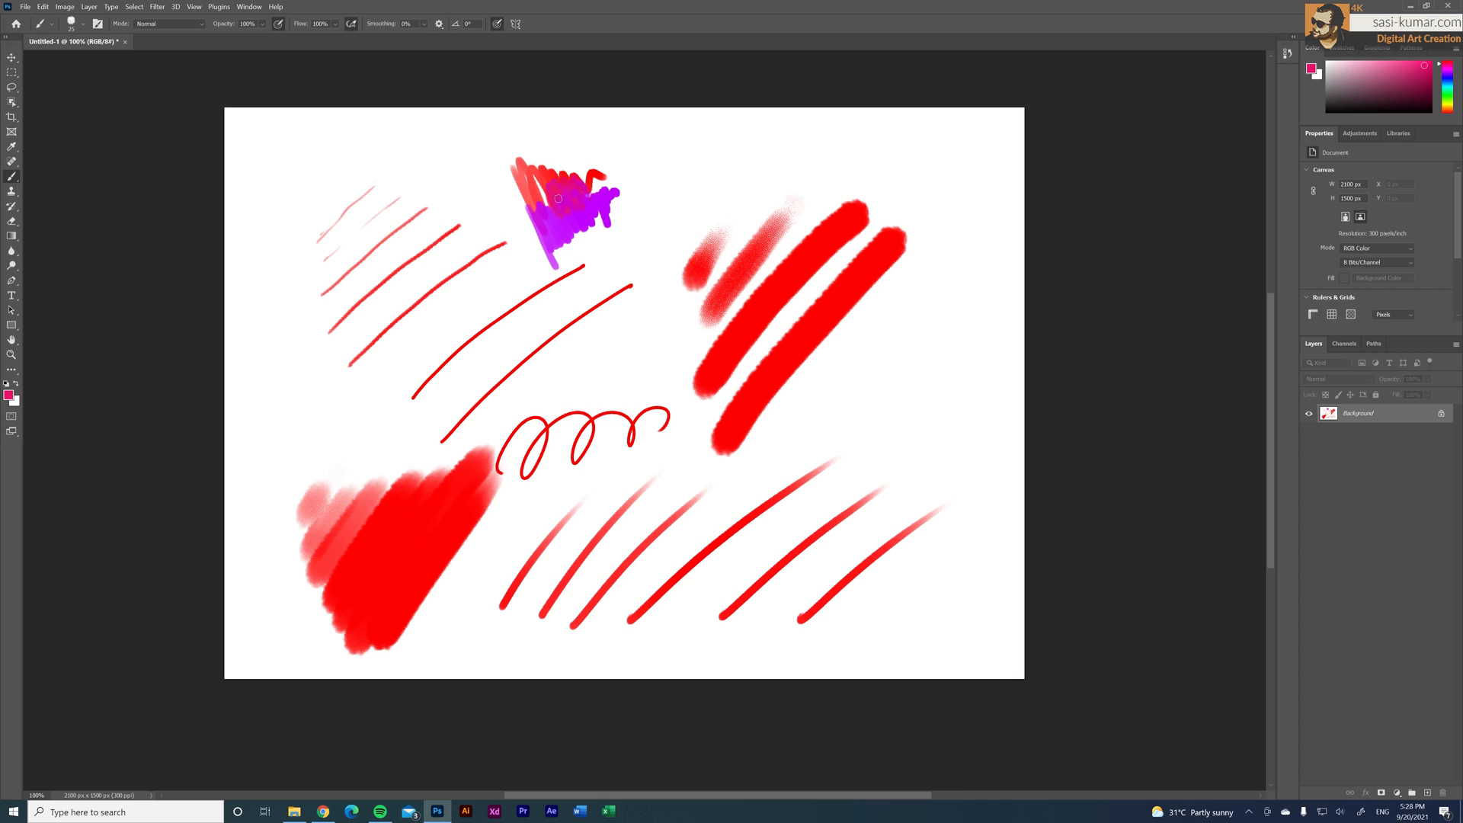
click(579, 811)
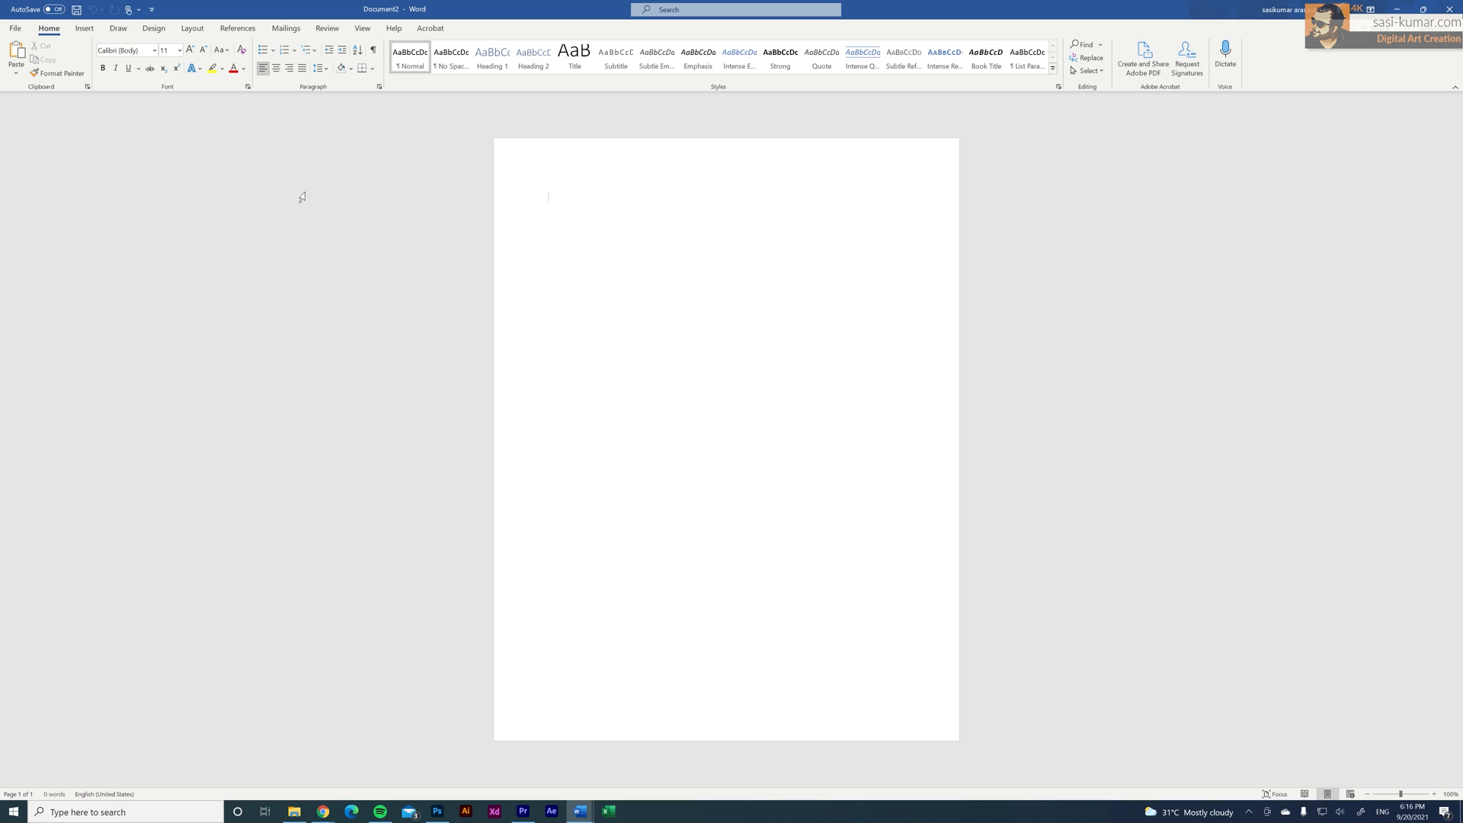
Ink the wireframe boxes and PIC, DIS, BTN labels on the Word page with a Draw pen.
click(118, 27)
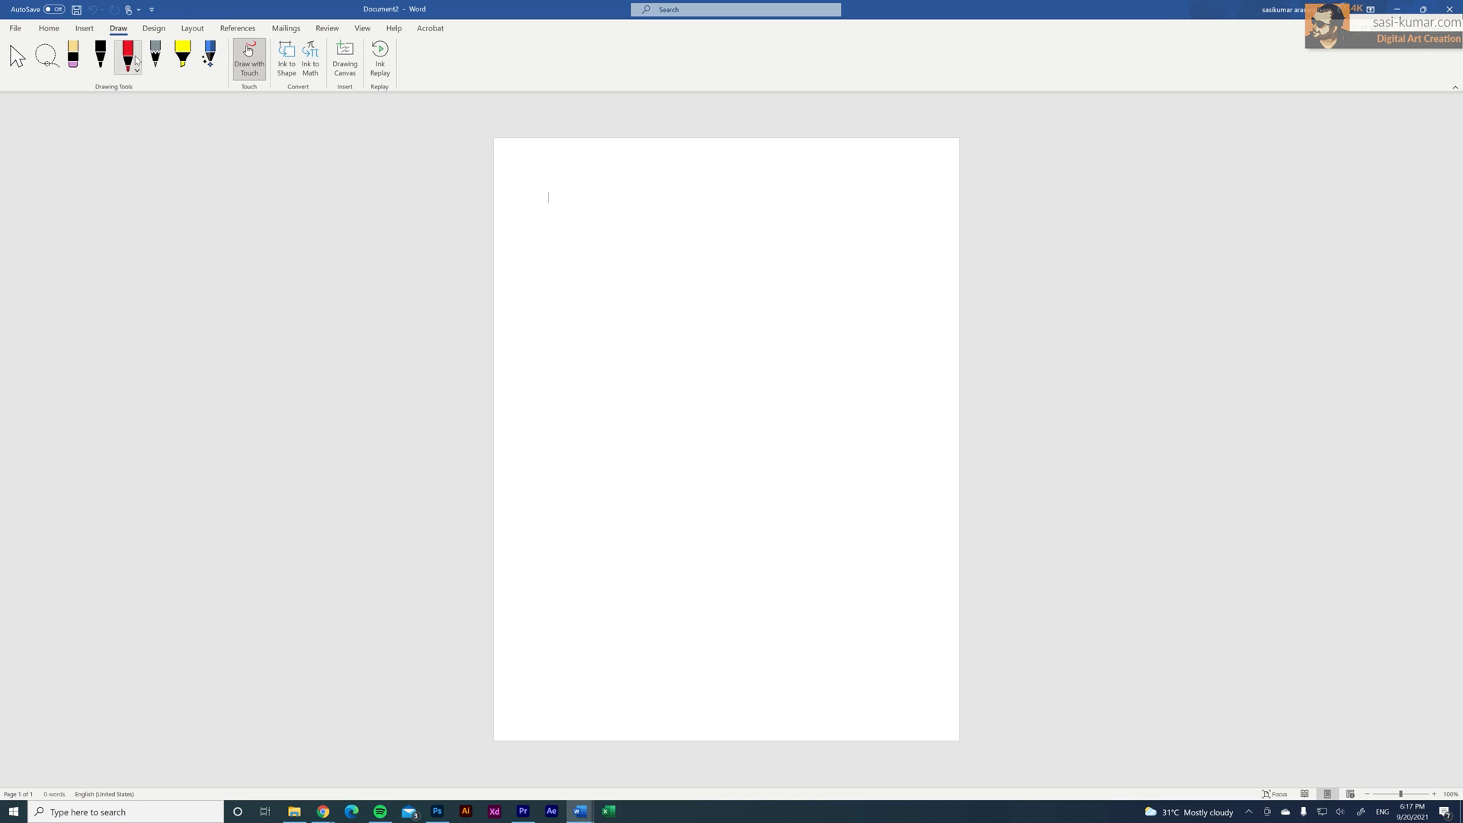
drag(546, 177, 667, 289)
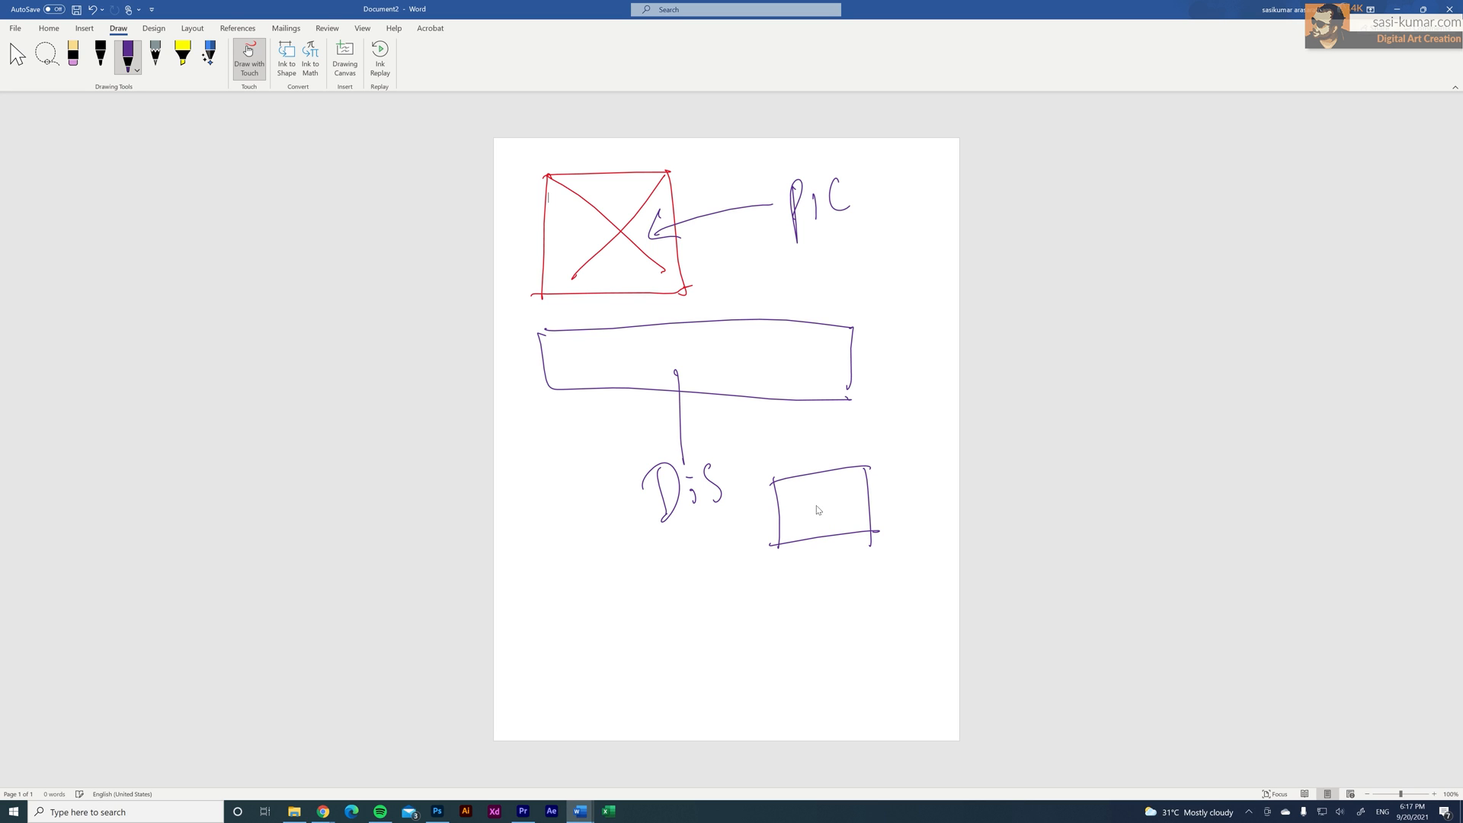
Change the pen ink to pink and add more marks, ending back in Photoshop.
click(139, 67)
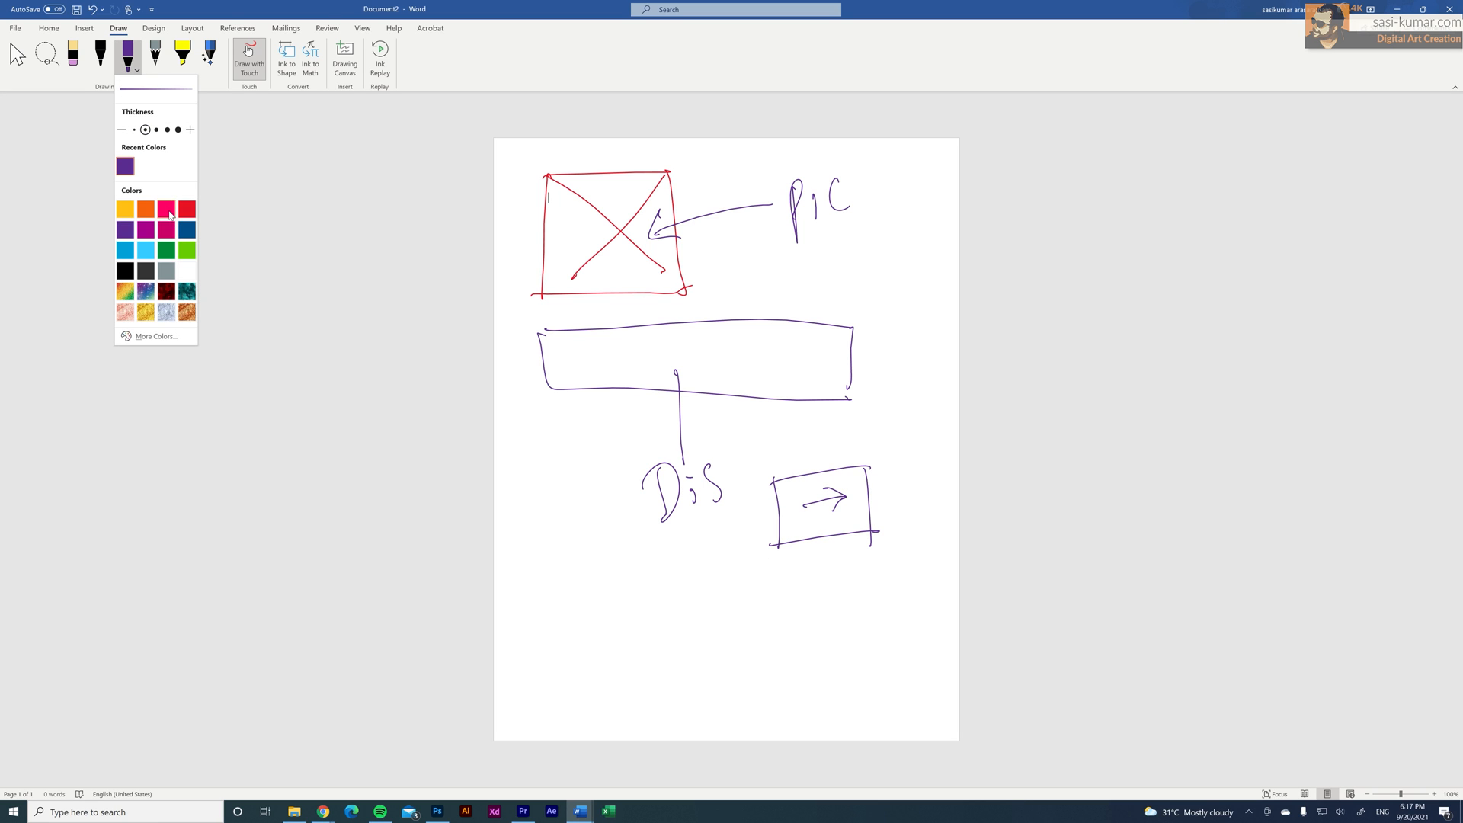
click(166, 209)
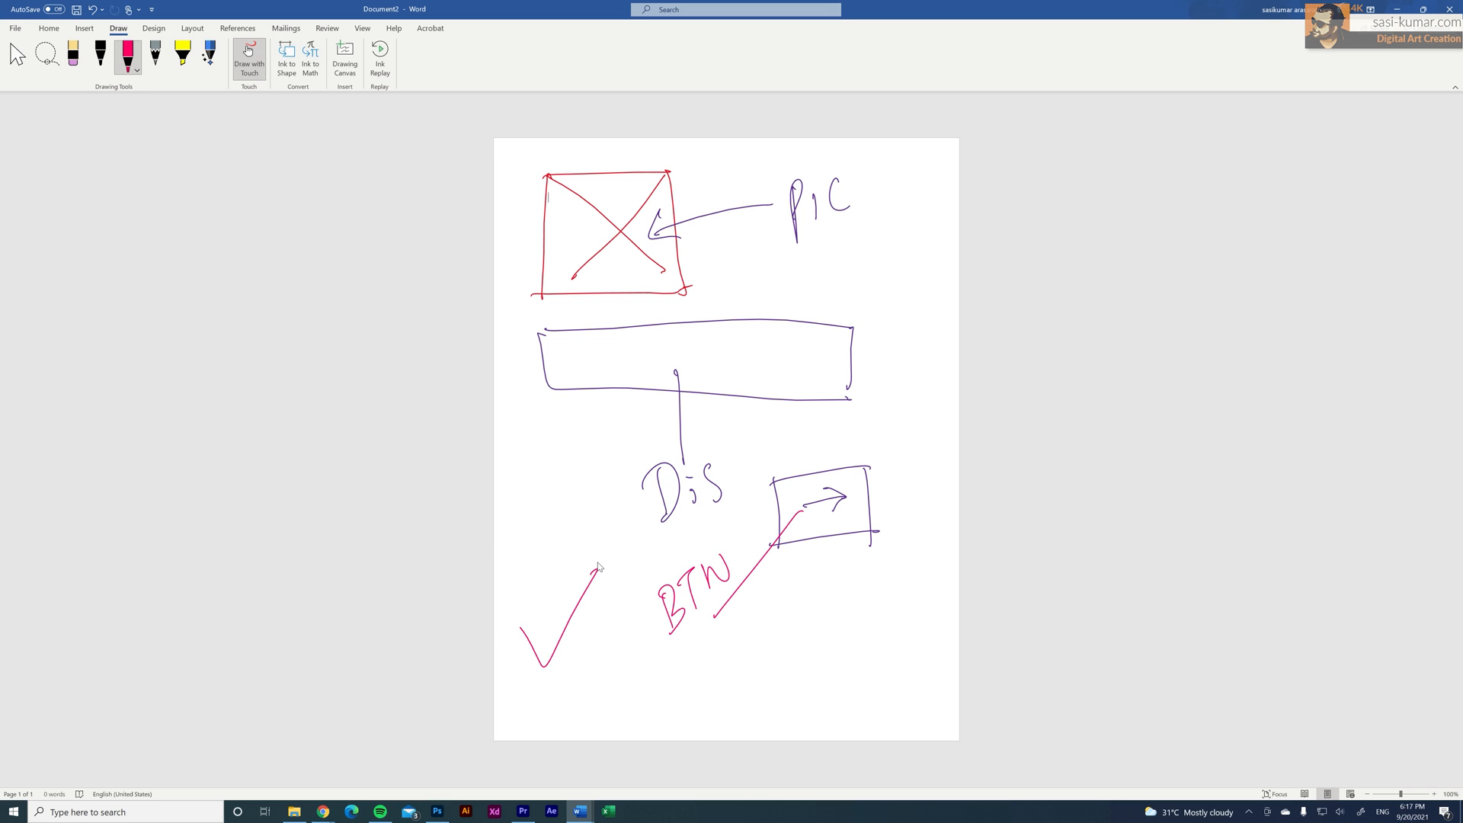
click(437, 811)
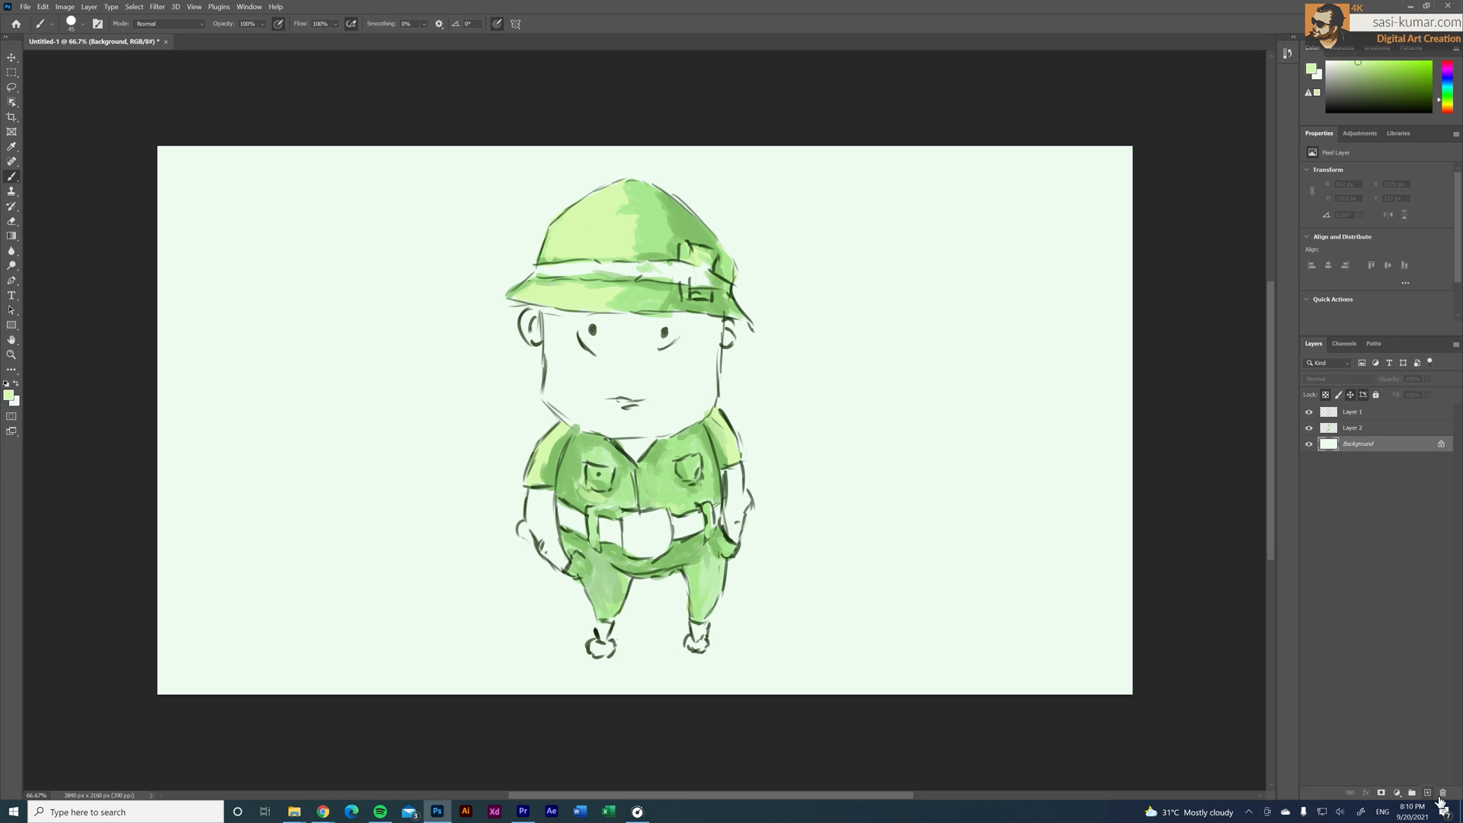
Colour the explorer on a new layer, set its blend mode, and return the brush to Normal mode.
click(1427, 792)
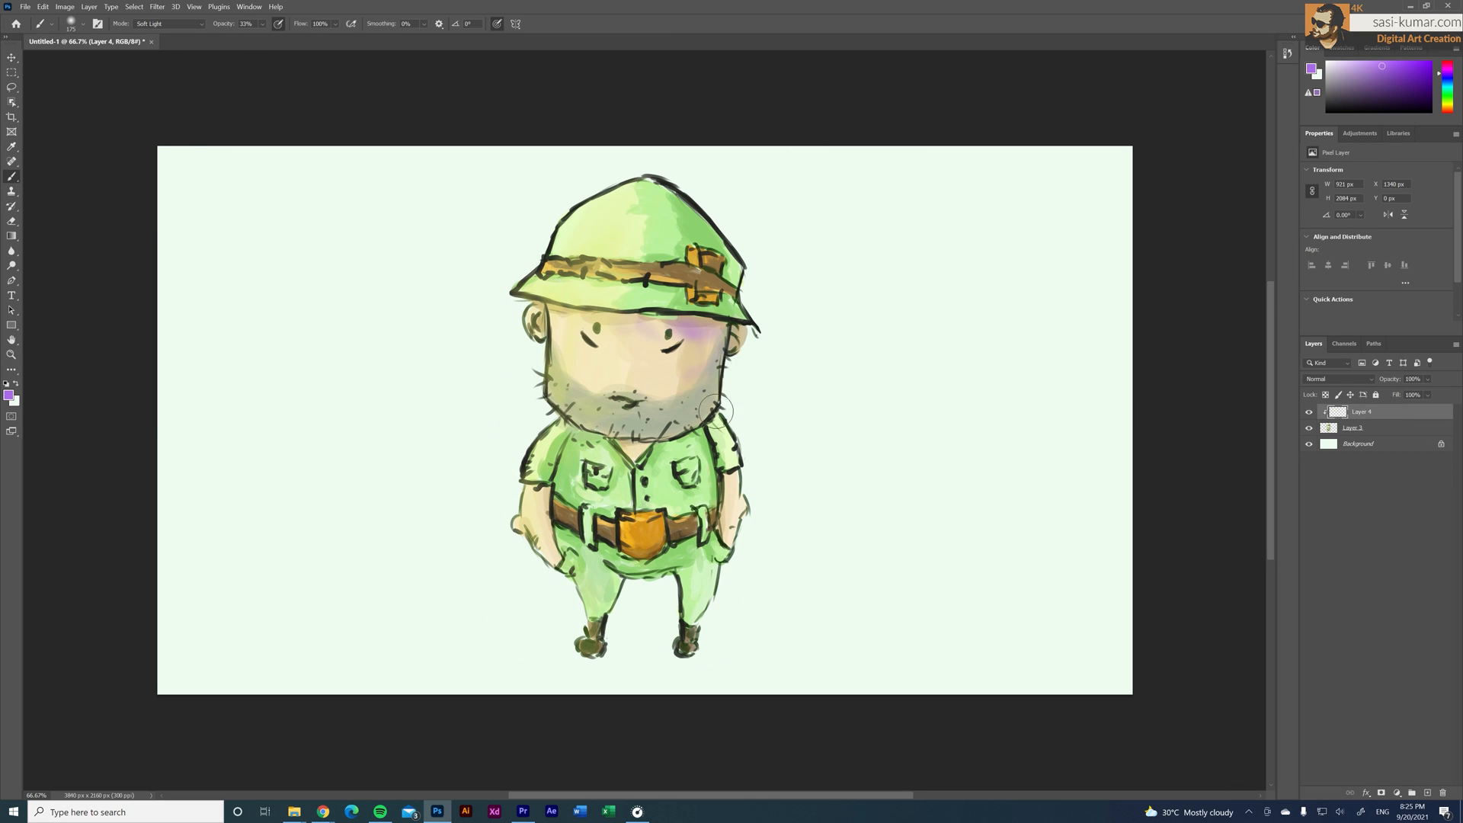
click(1337, 380)
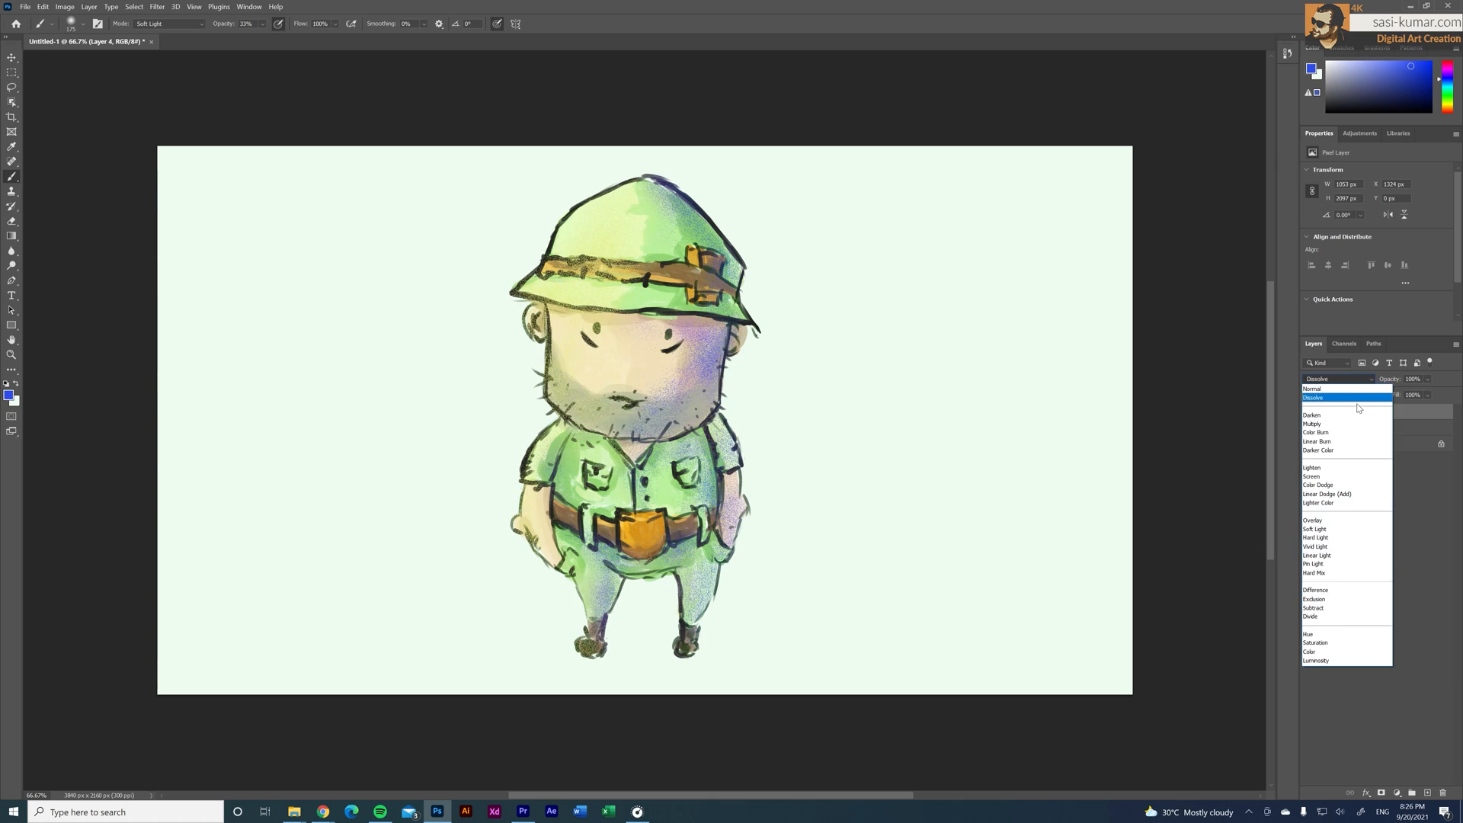
click(1313, 389)
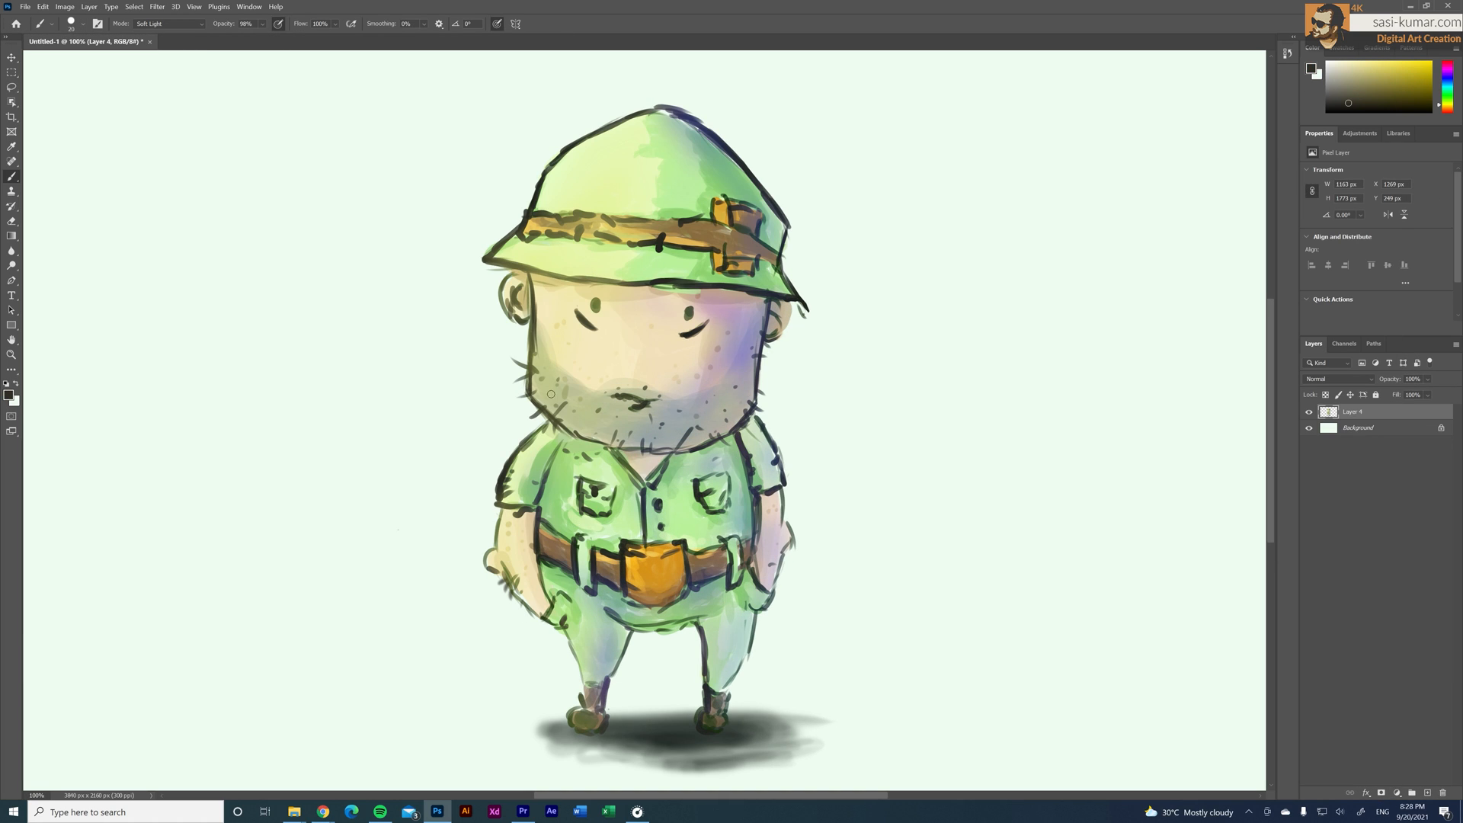
click(167, 23)
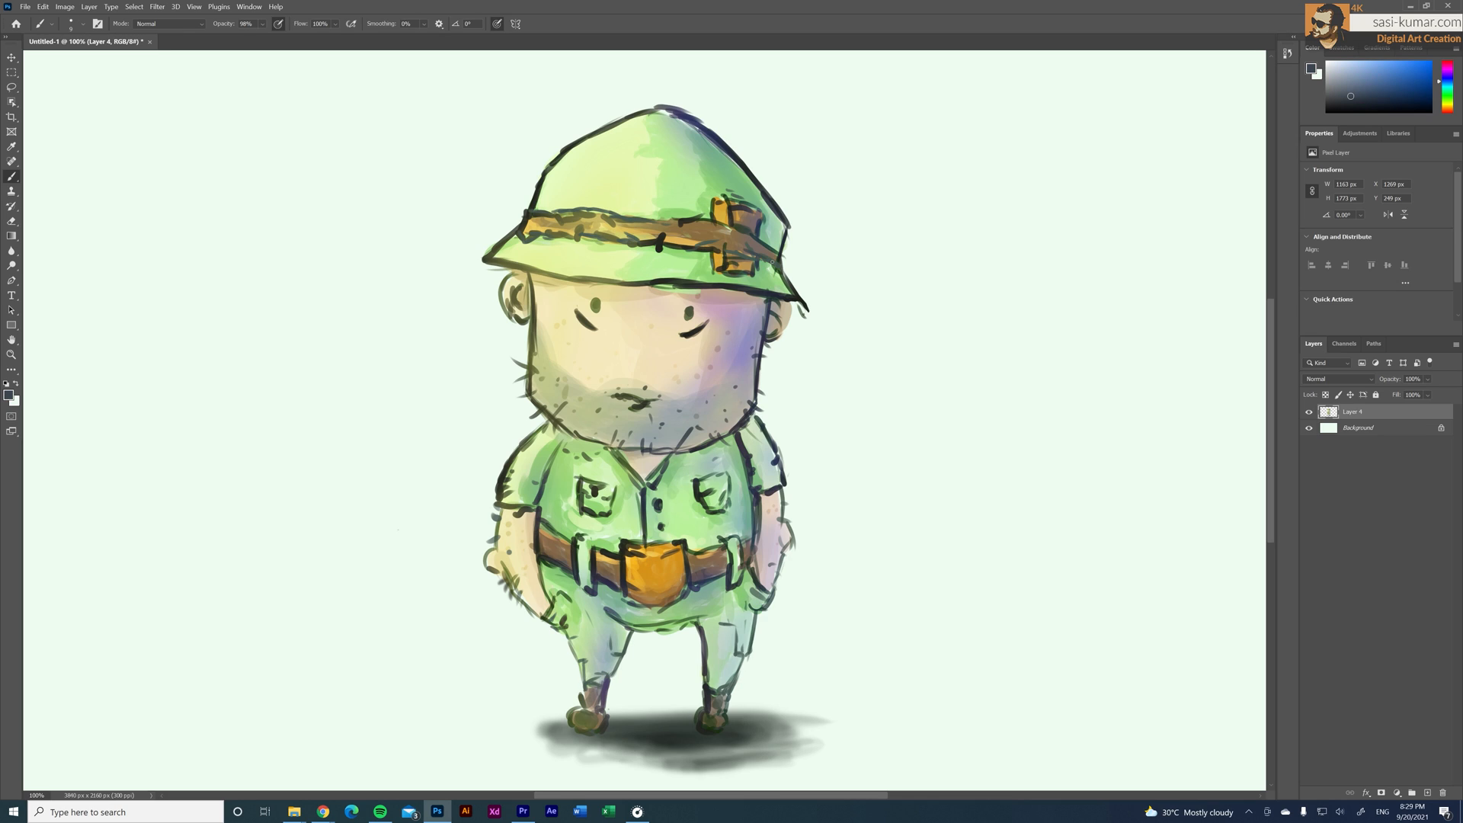